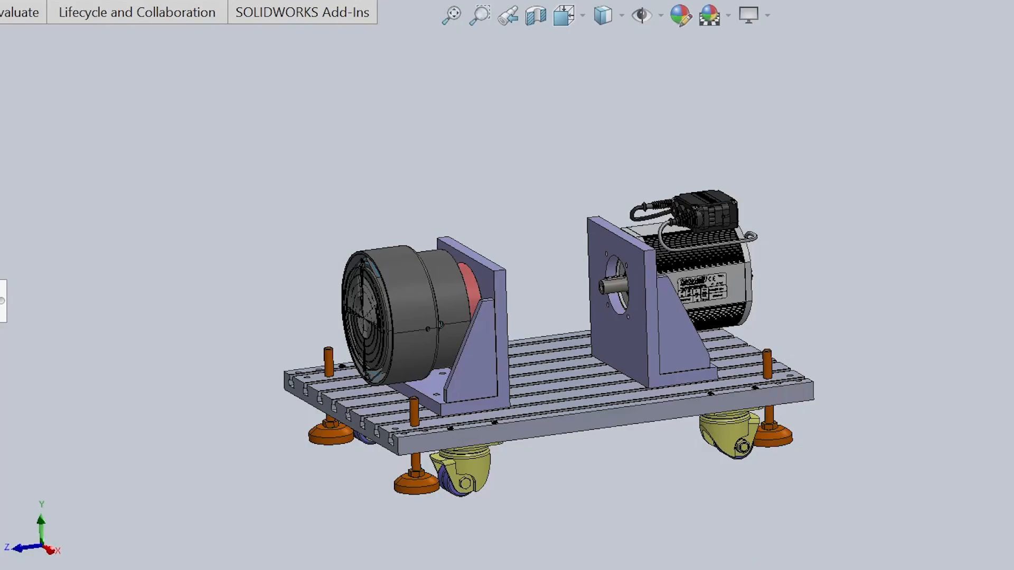
pyautogui.moveTo(665, 565)
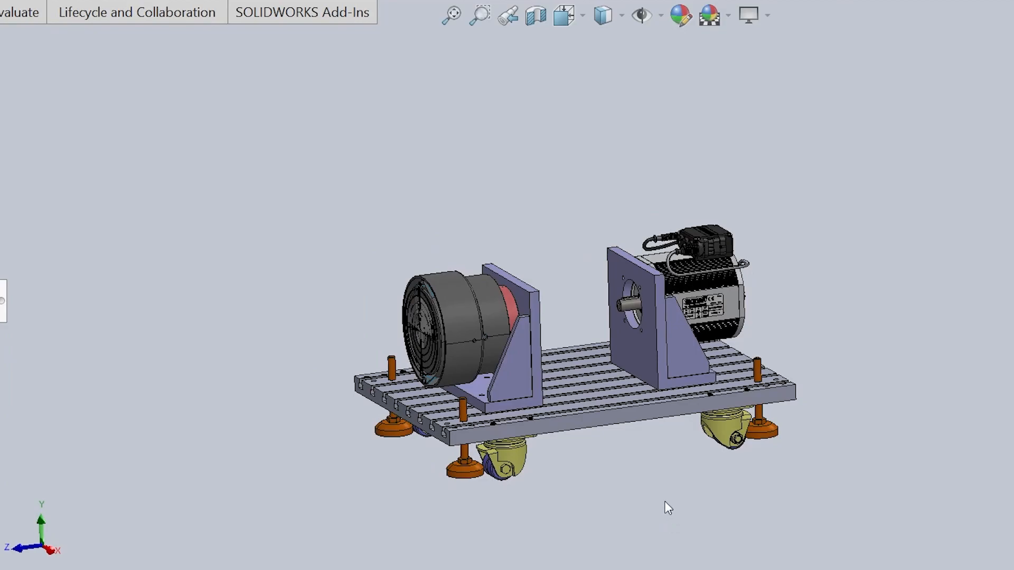
# Orbit the test bench to a lower side angle showing the brake support bracket
pyautogui.moveTo(666, 507); pyautogui.dragTo(563, 498)
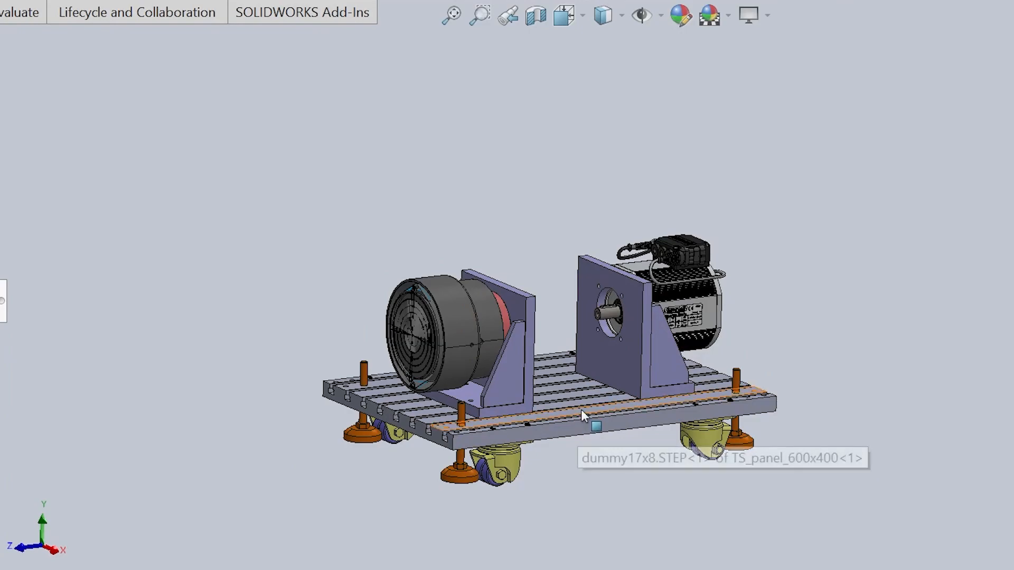
pyautogui.moveTo(605, 488)
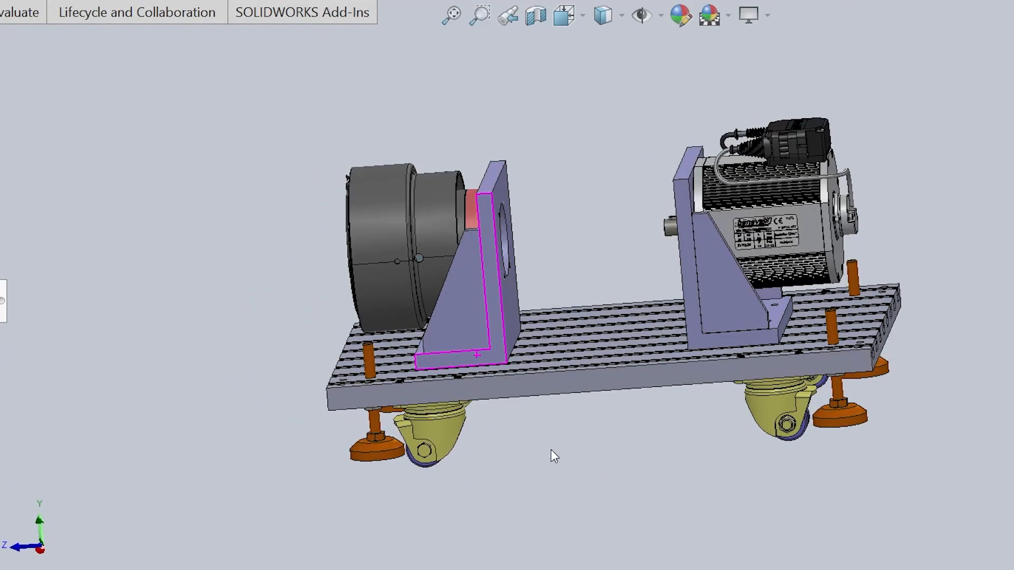
# Select a component to identify the encoder and torque sensor between the supports
pyautogui.click(550, 242)
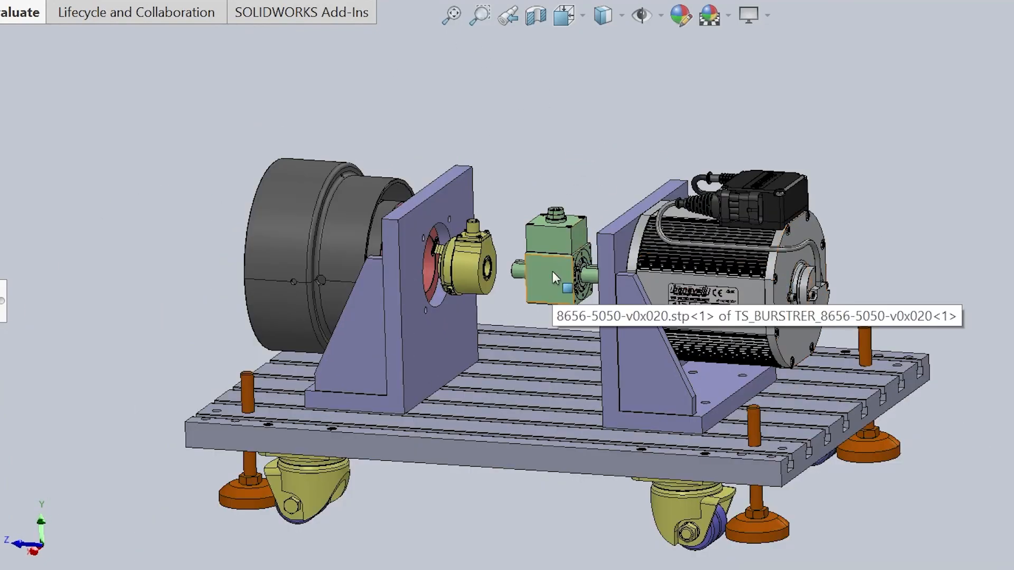
pyautogui.moveTo(469, 275)
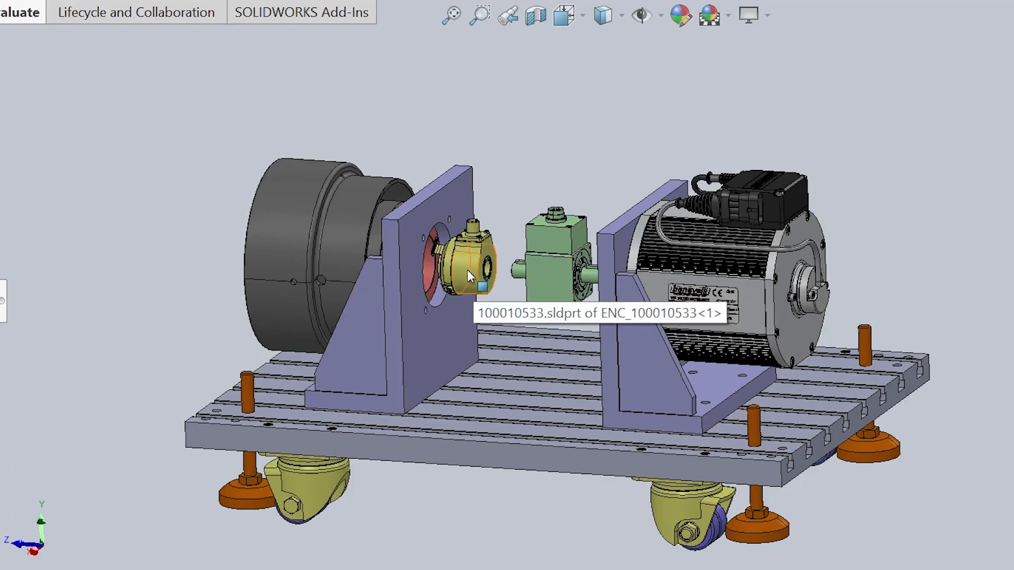
pyautogui.moveTo(189, 199)
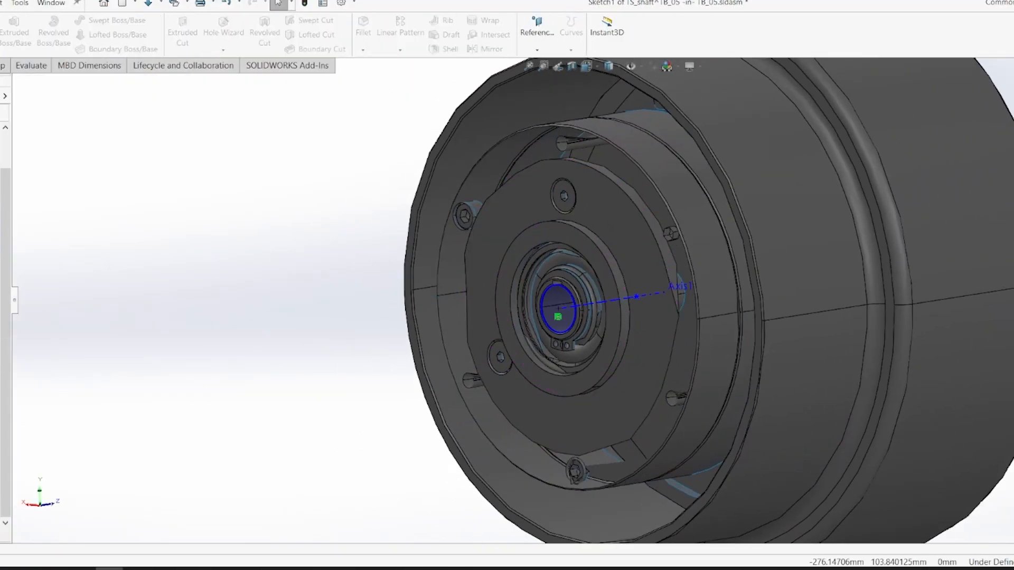
# Edit the shaft in context and start Sketch1 on the brake bore face
pyautogui.click(430, 25)
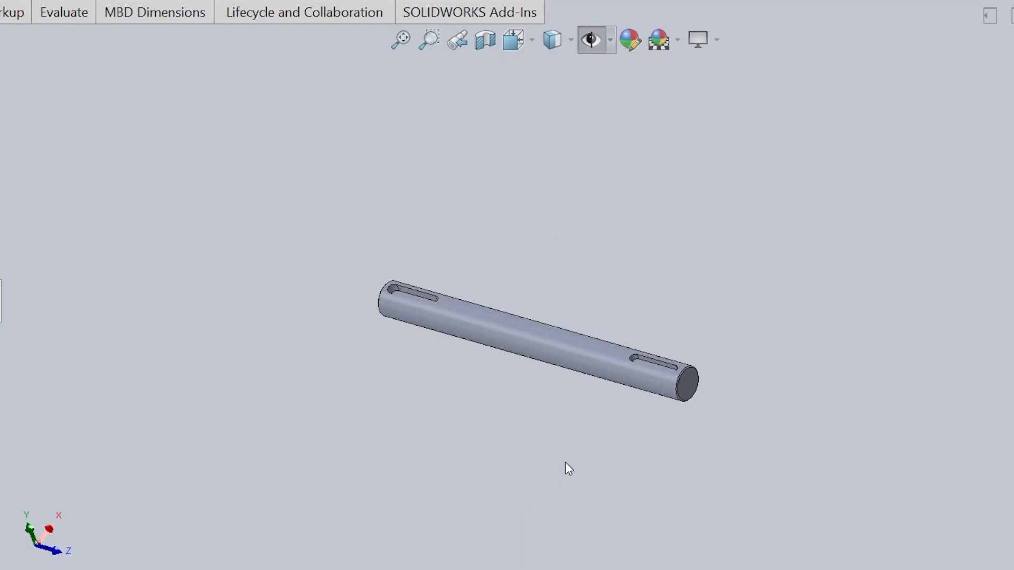
pyautogui.moveTo(902, 380)
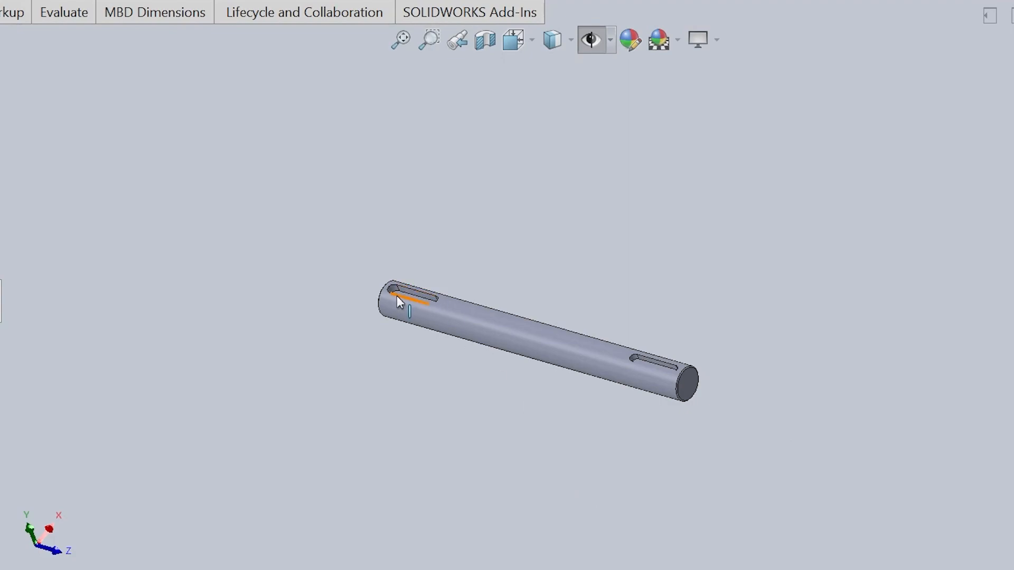
# Select the first keyway edge on the TS_shaft part
pyautogui.click(414, 304)
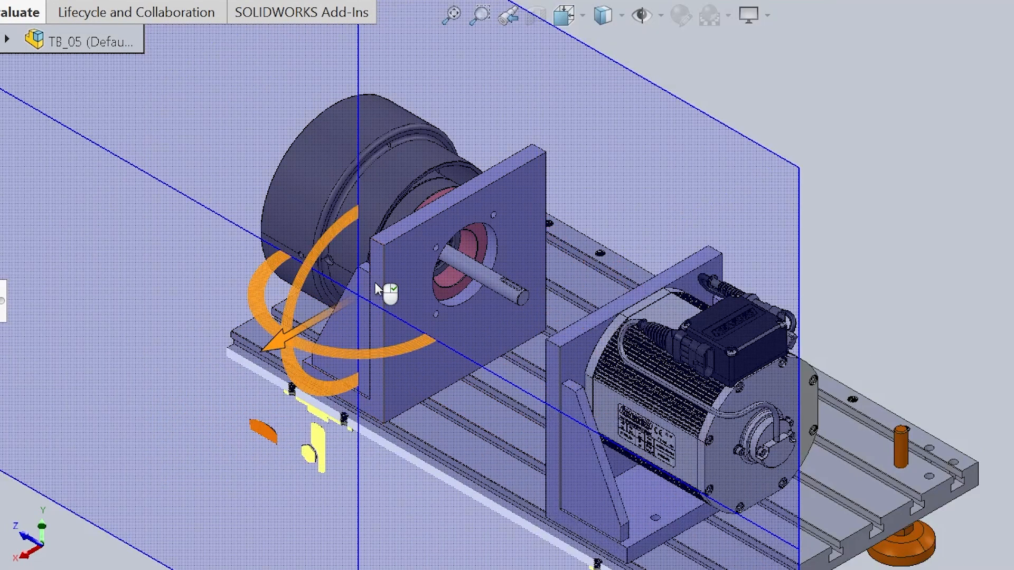
# Rotate the TB_05 assembly around the shaft and brake bracket
pyautogui.moveTo(381, 291); pyautogui.dragTo(356, 291)
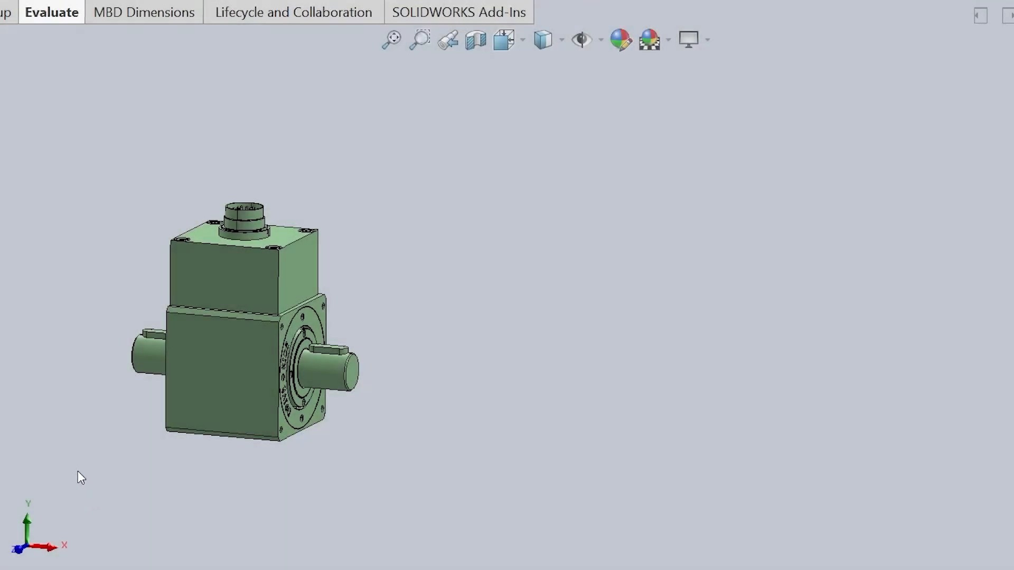
# Click on the torque sensor model to point out its shaft ends
pyautogui.click(242, 210)
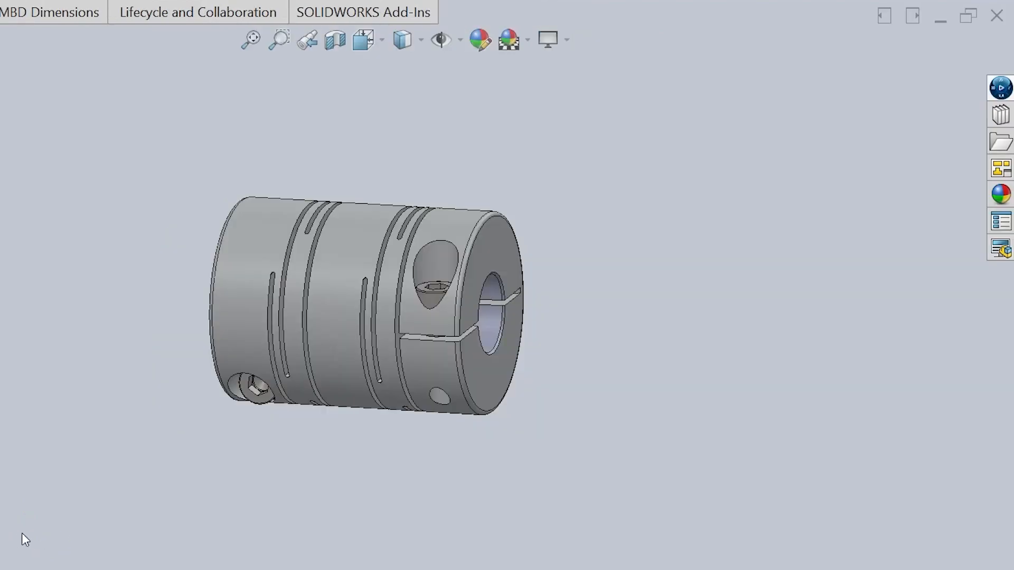
pyautogui.moveTo(178, 516)
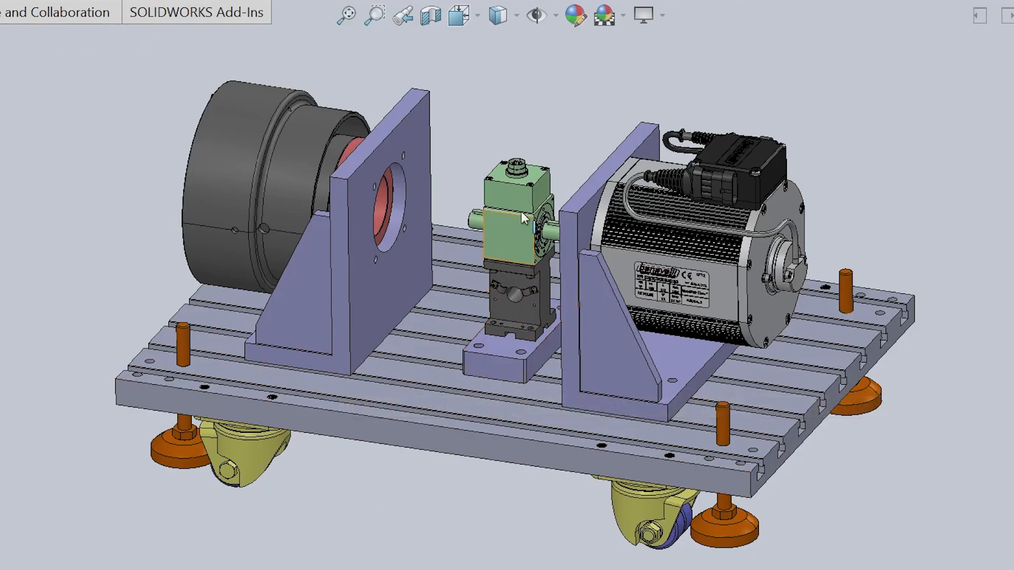
pyautogui.moveTo(106, 216)
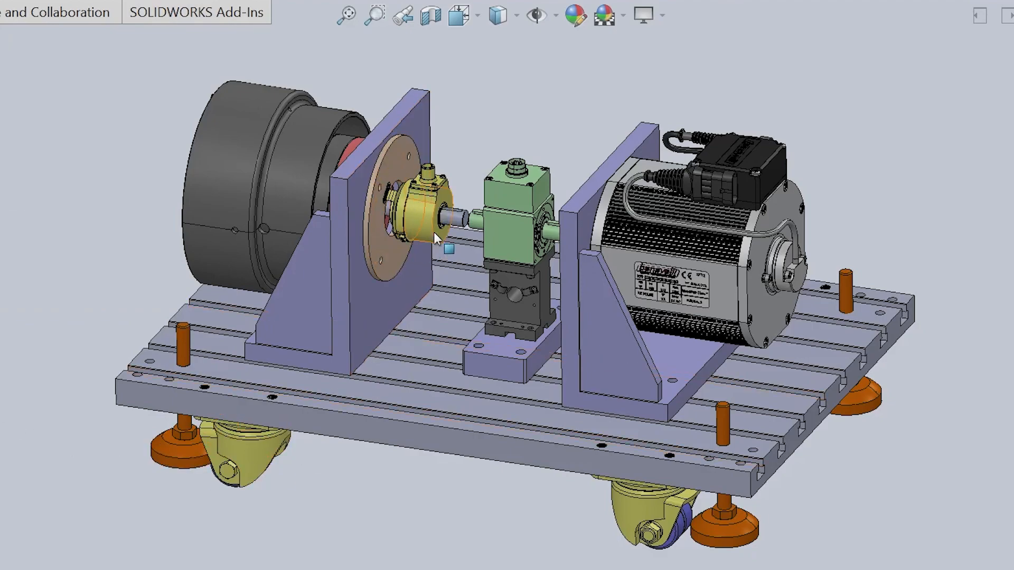
pyautogui.moveTo(453, 227)
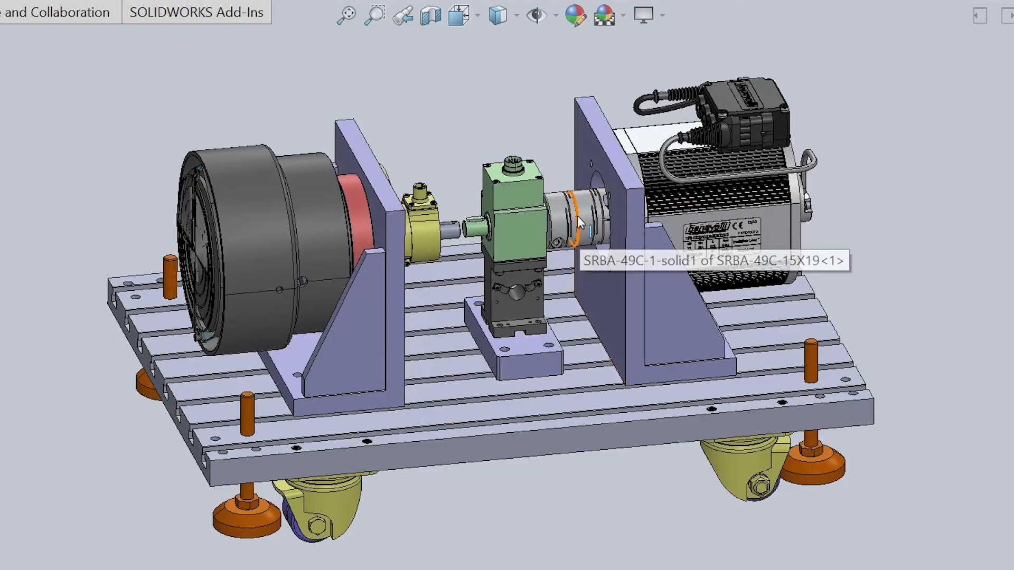
# Select the torque sensor, encoder and SRBA coupling area in the assembly
pyautogui.click(579, 223)
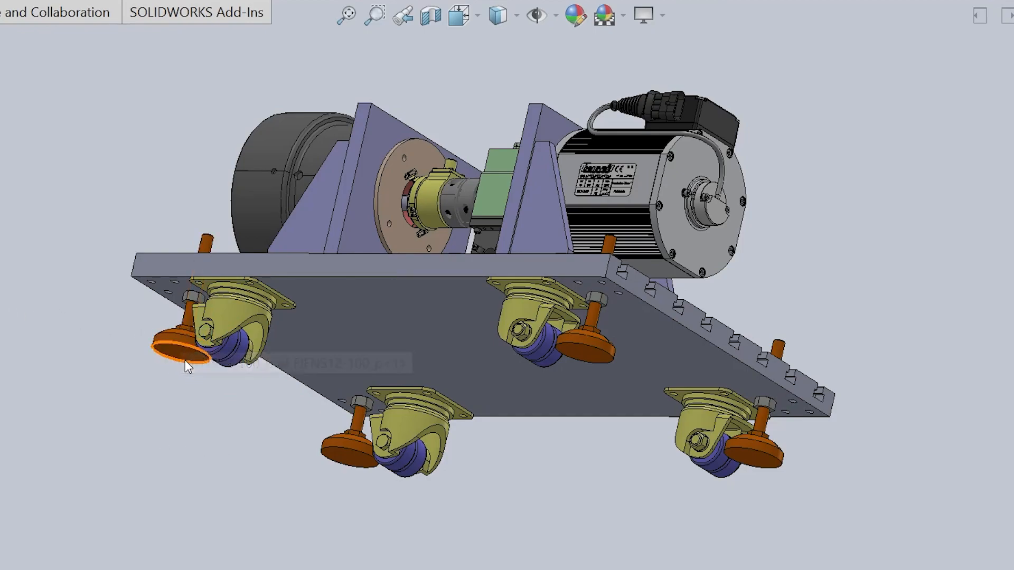
pyautogui.moveTo(181, 355)
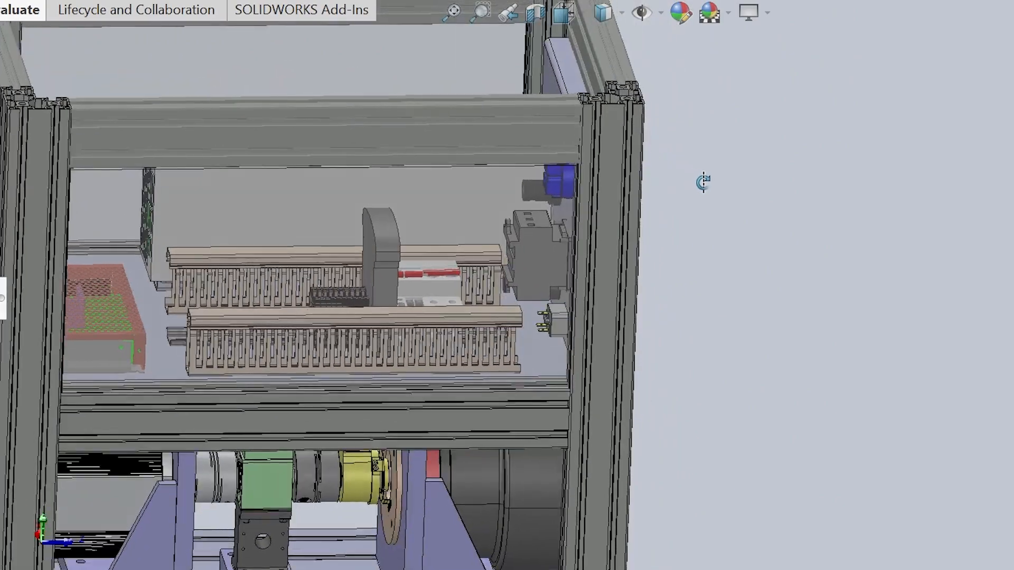
# Orbit around the electrical cabinet with its wiring ducts and components
pyautogui.moveTo(703, 183); pyautogui.dragTo(746, 196)
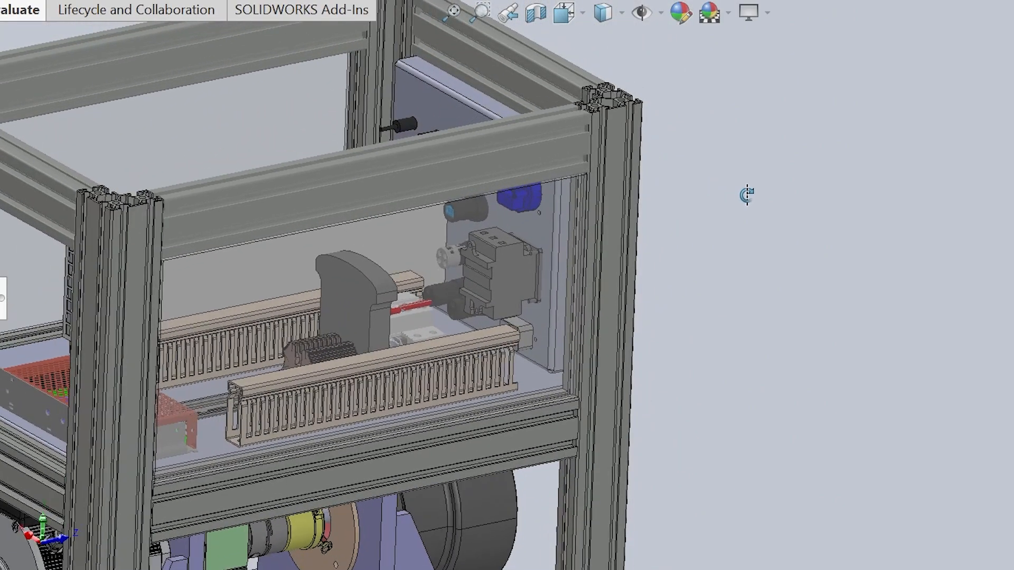